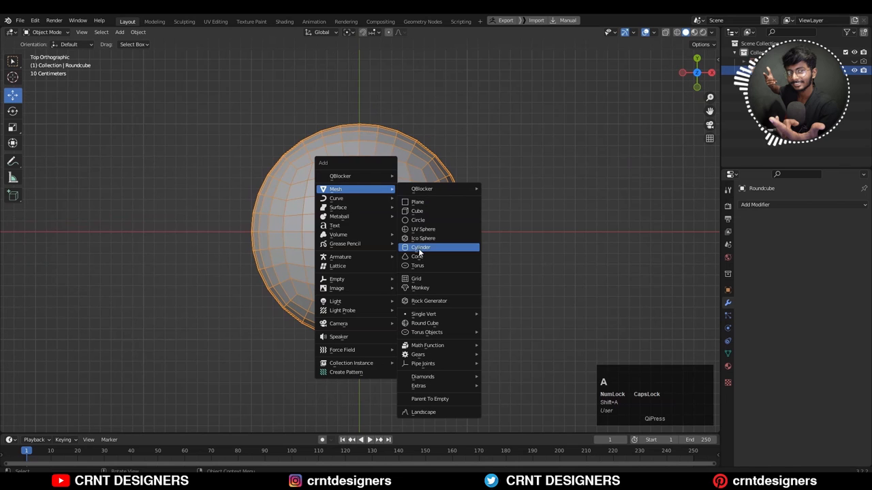
- Add a cylinder mesh over the rounded cube sphere
{"action": "left_click", "coordinate": [420, 248]}
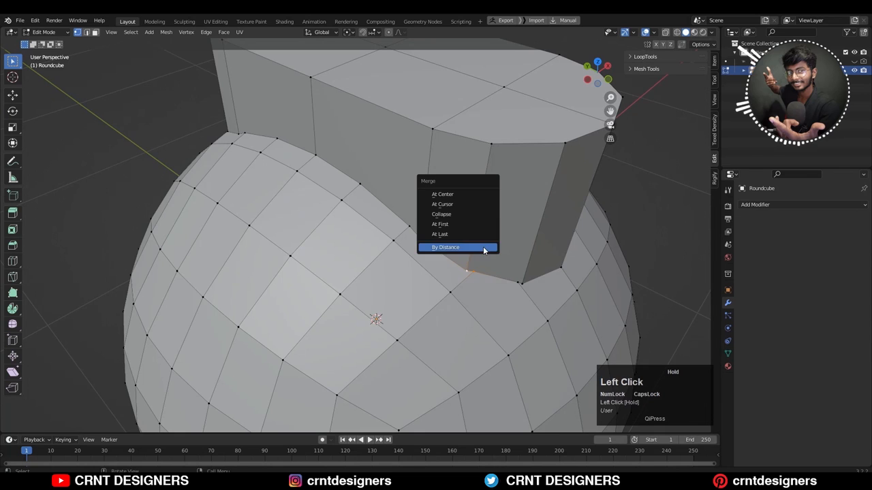
- Merge the capsule top's overlapping vertices by distance and reposition it with the move gizmo
{"action": "left_click", "coordinate": [445, 246]}
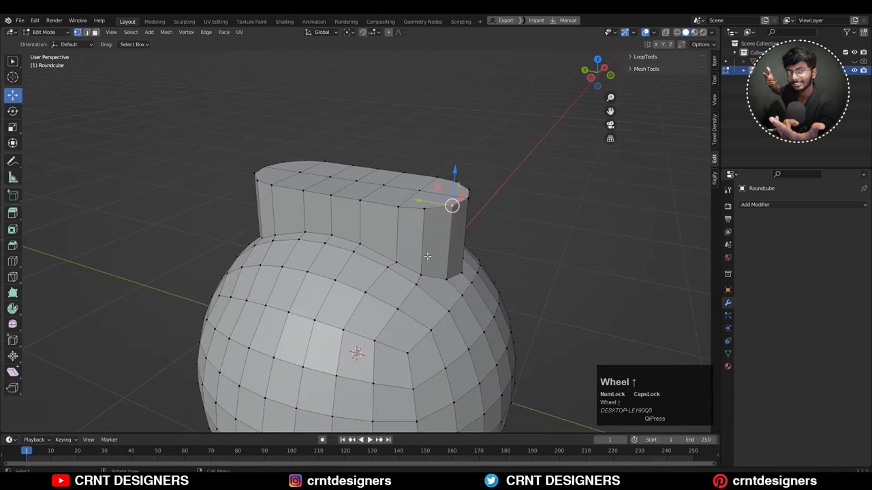
{"action": "left_click_drag", "start_coordinate": [427, 256], "coordinate": [420, 278]}
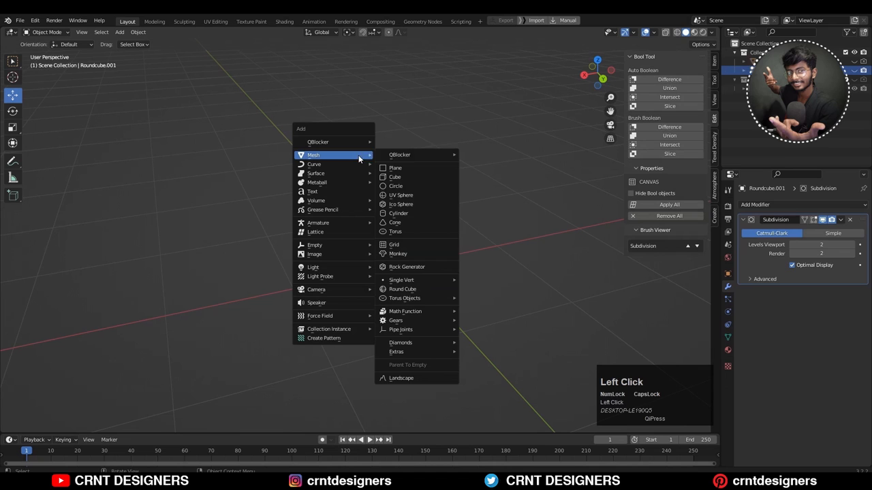
- Add Cylinder.001 for the second model and adjust its vertex count
{"action": "left_click", "coordinate": [398, 213]}
{"action": "type", "text": "15"}
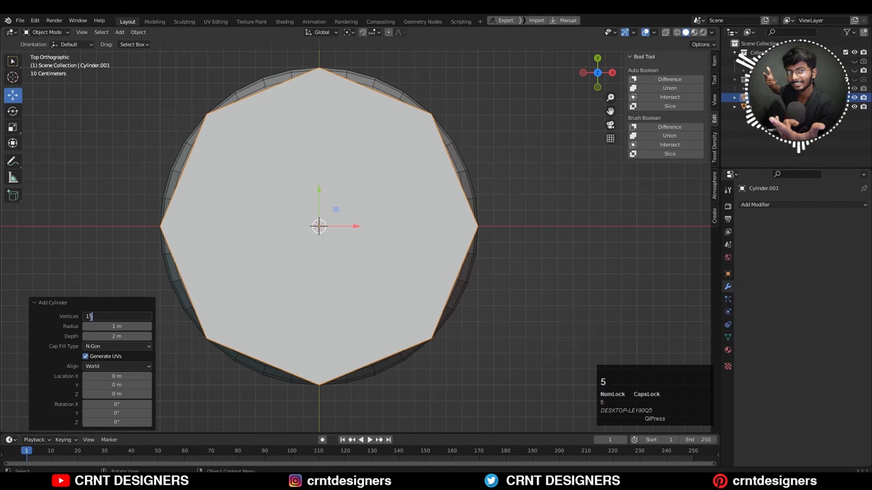
{"action": "key", "text": "Tab"}
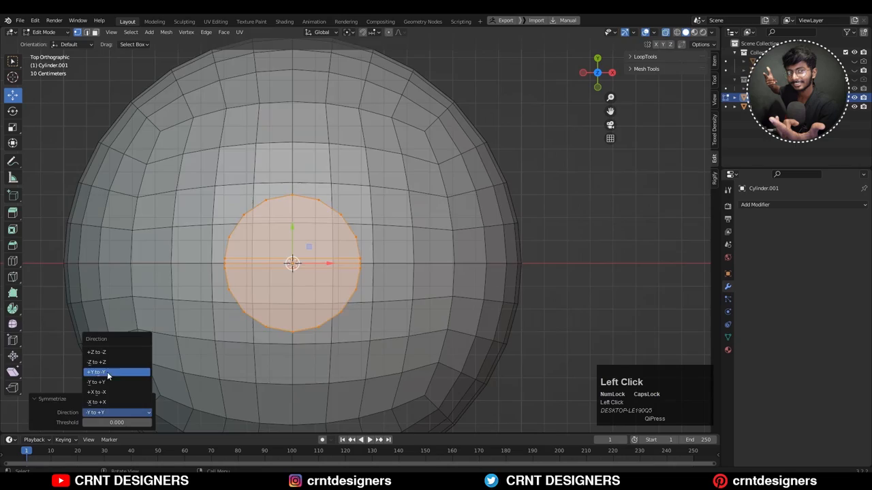
- Symmetrize Cylinder.001 along the Y axis via the context menu
{"action": "right_click", "coordinate": [414, 290]}
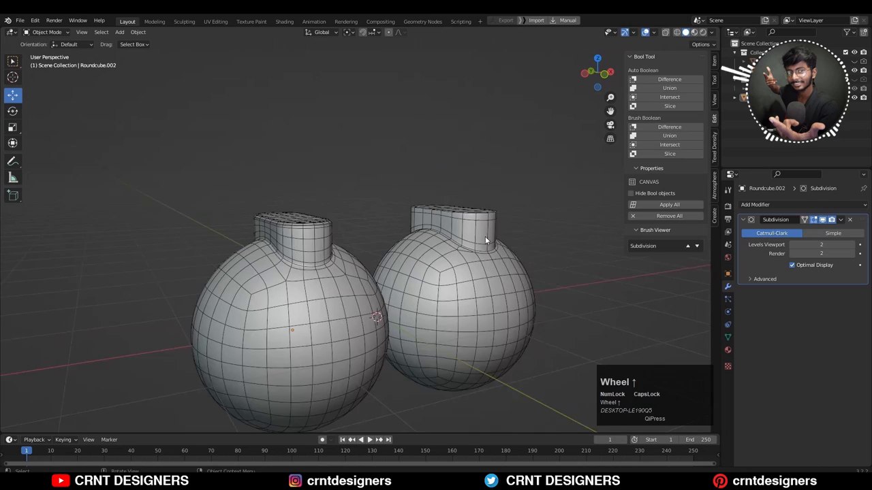
- Compare smooth shading, then enter Edit Mode on Roundcube.002 to inspect its topology
{"action": "key", "text": "Tab"}
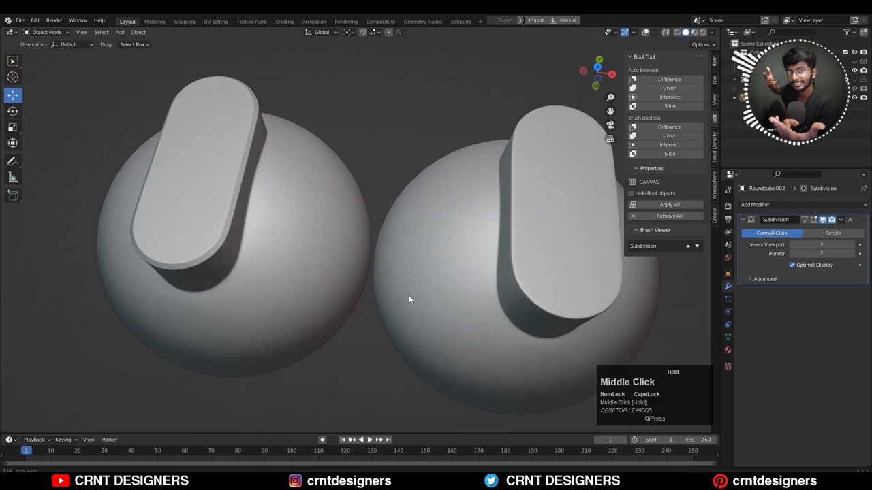
{"action": "key", "text": "Tab"}
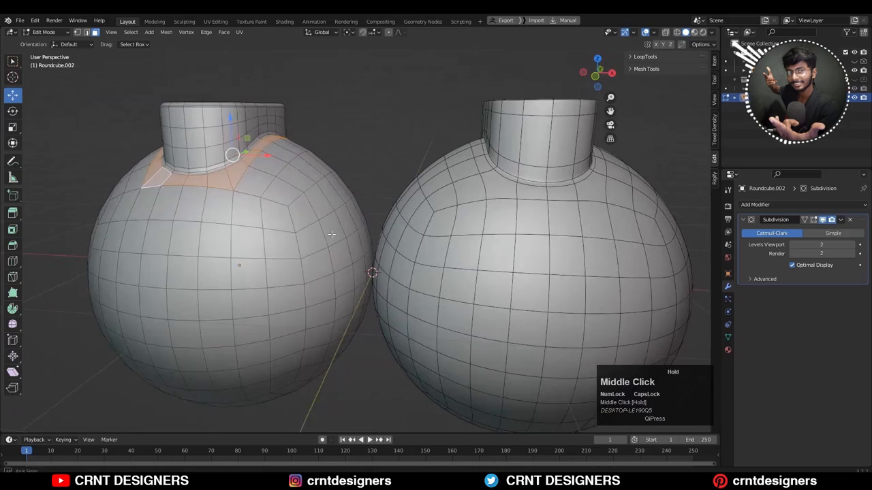